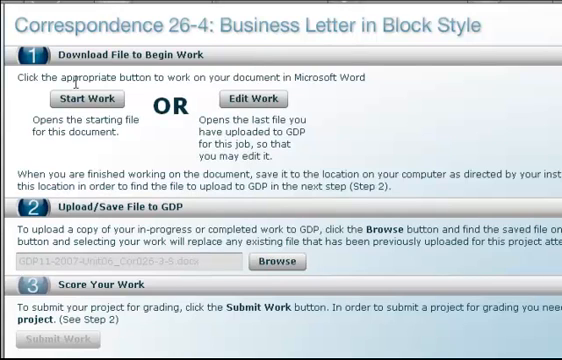
mouse_move(150, 97)
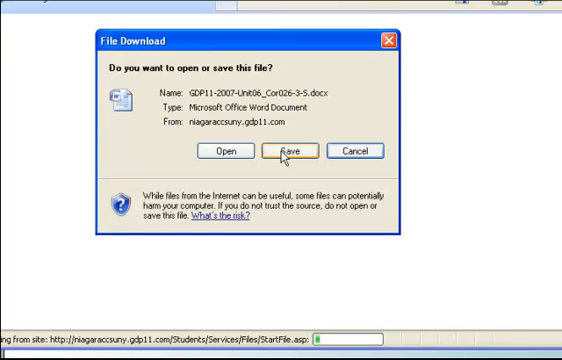
- Save the Word starting file rather than opening it, targeting the Desktop
click(283, 149)
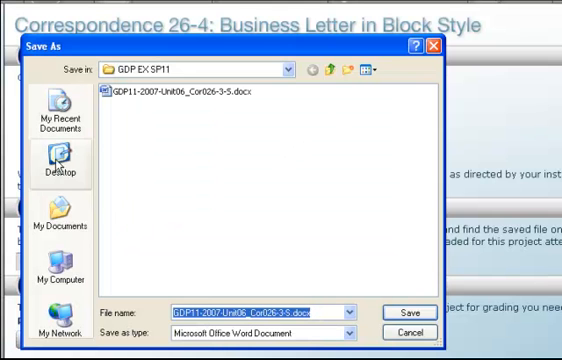
click(53, 170)
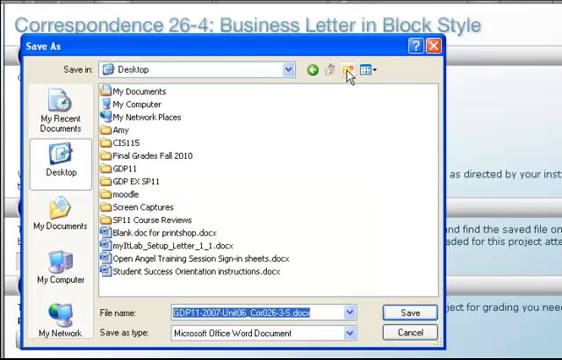
- Make a Desktop folder named 'GDP SP11' and open it as the save location
click(345, 71)
text(GDP)
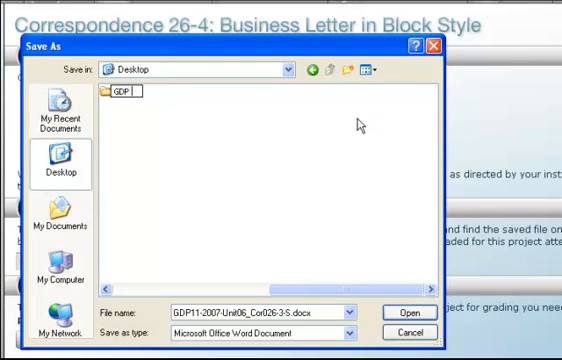
text(SP11)
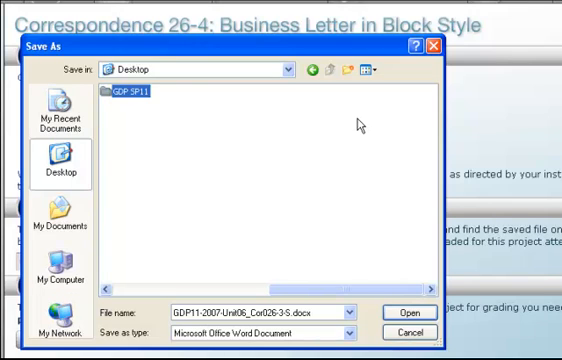
double_click(130, 92)
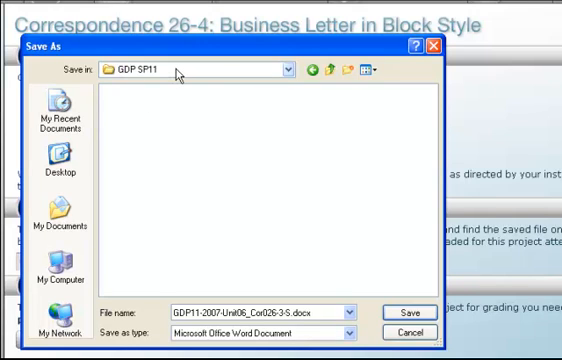
mouse_move(243, 138)
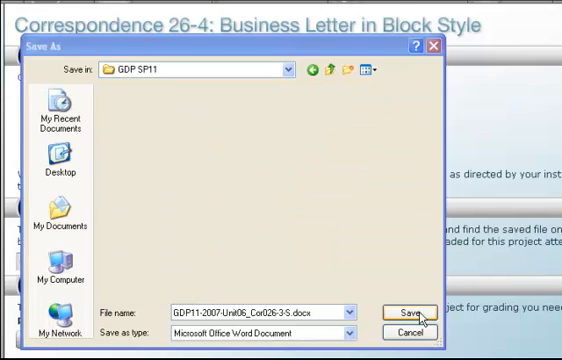
- Save the starting letter .docx into the GDP SP11 folder
click(406, 311)
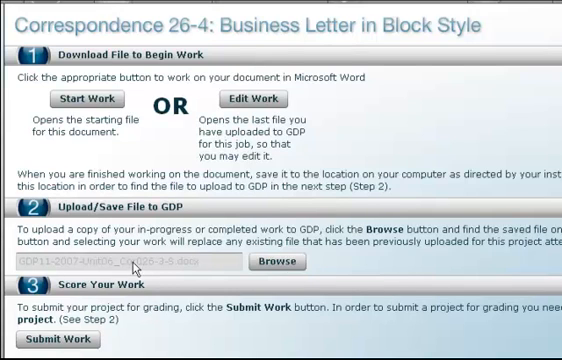
- Browse for the upload file and choose the letter .docx from GDP SP11
click(280, 261)
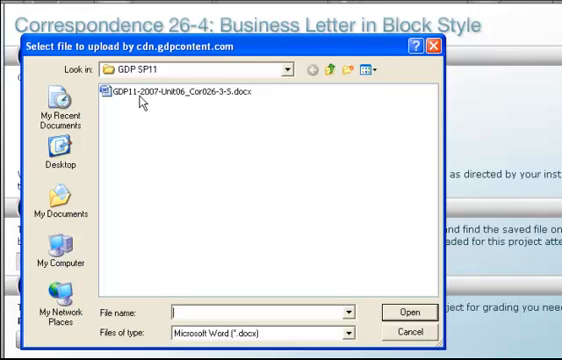
mouse_move(122, 102)
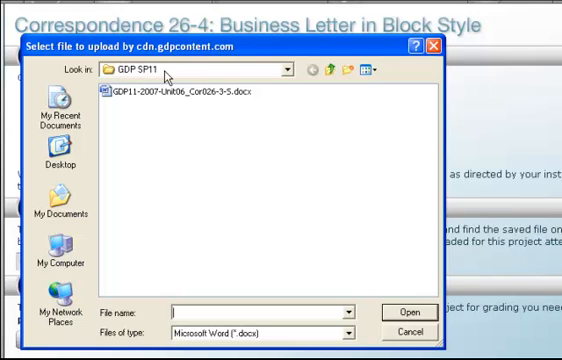
mouse_move(148, 101)
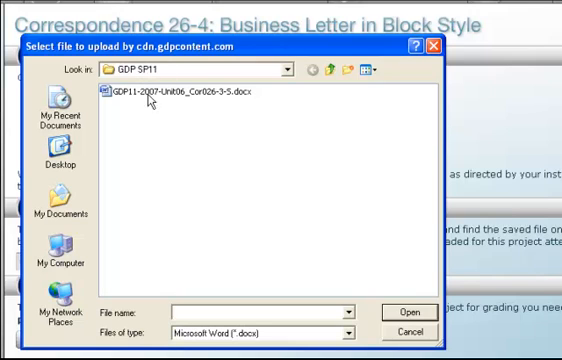
mouse_move(205, 95)
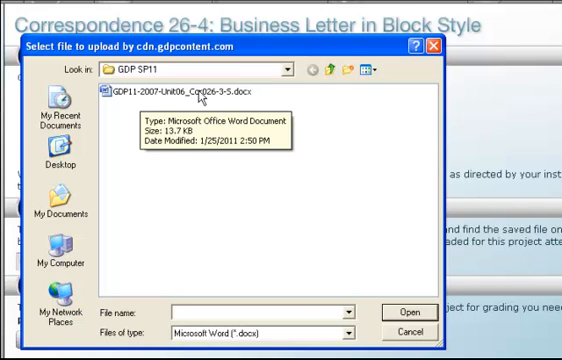
click(405, 311)
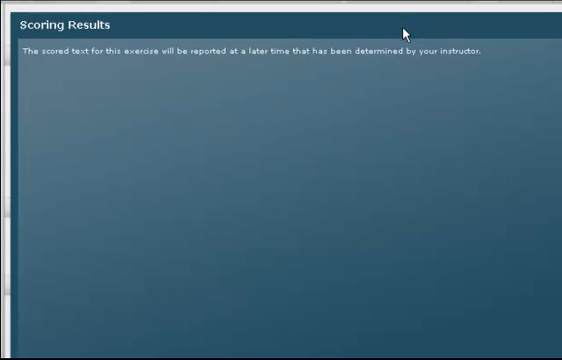
mouse_move(404, 33)
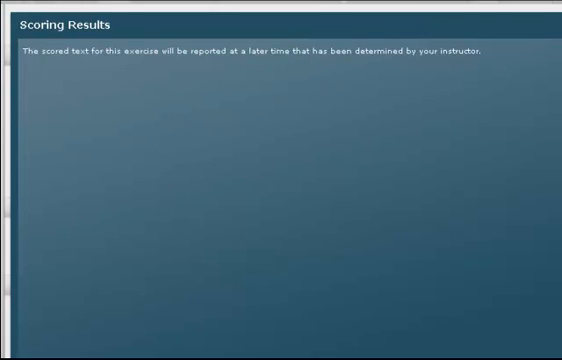